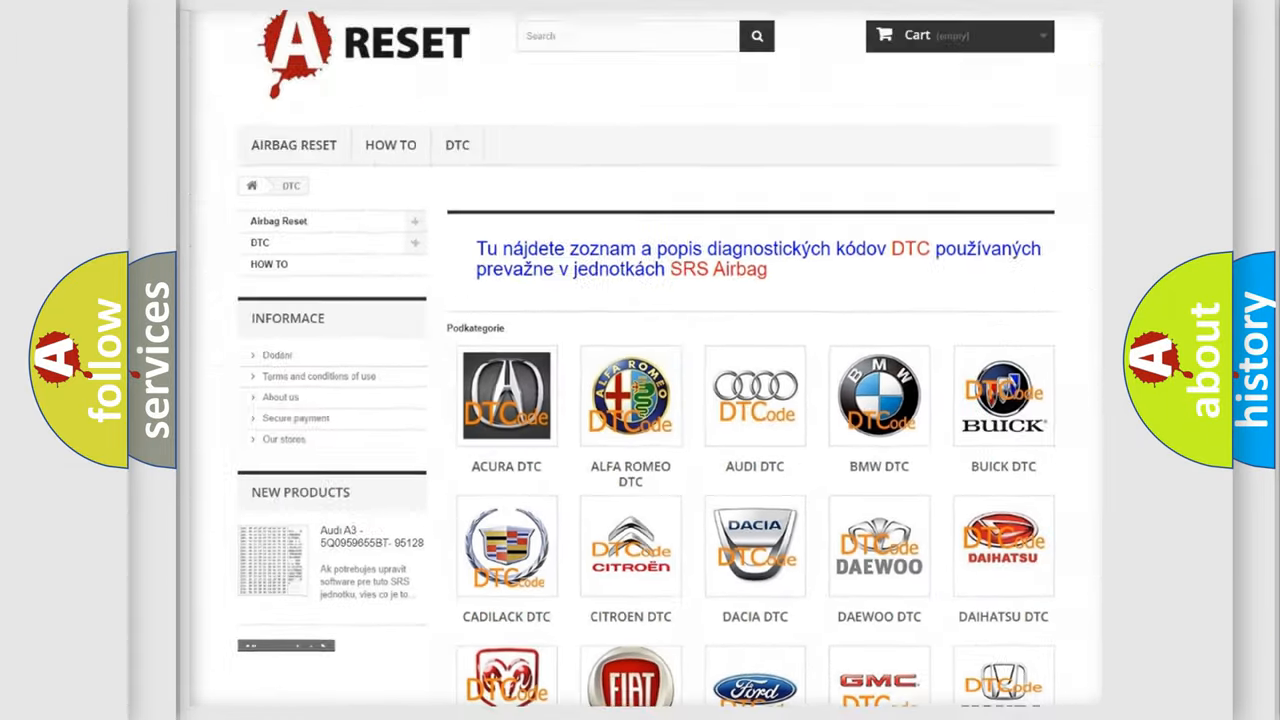
# Reach the Fiat DTC page and browse its grid of airbag fault code links.
pyautogui.scroll(-3)
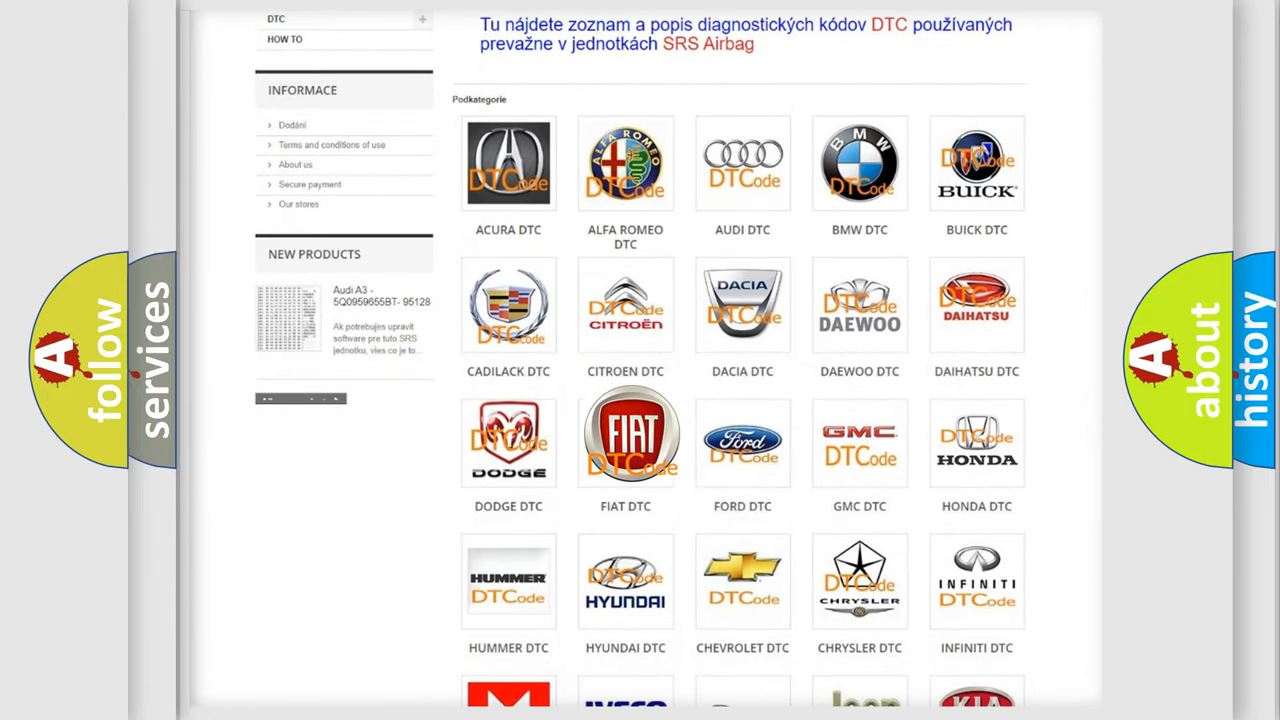
pyautogui.click(624, 440)
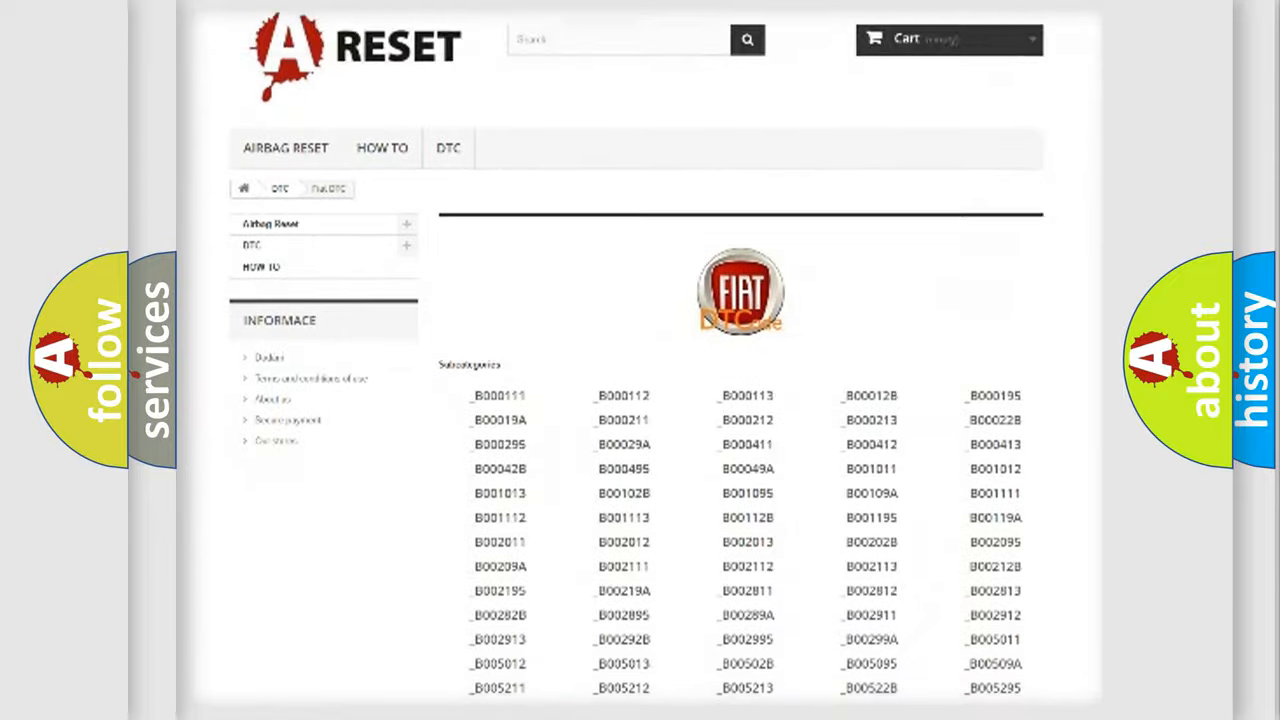
pyautogui.scroll(-3)
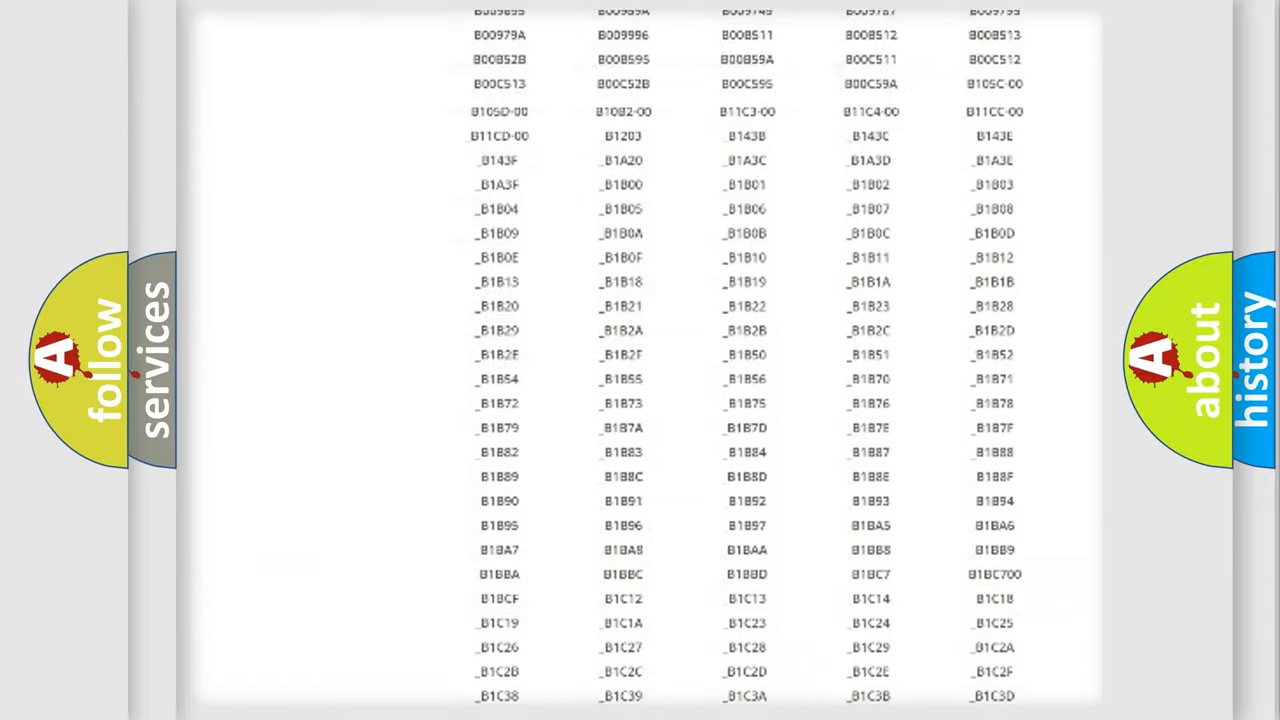
pyautogui.scroll(3)
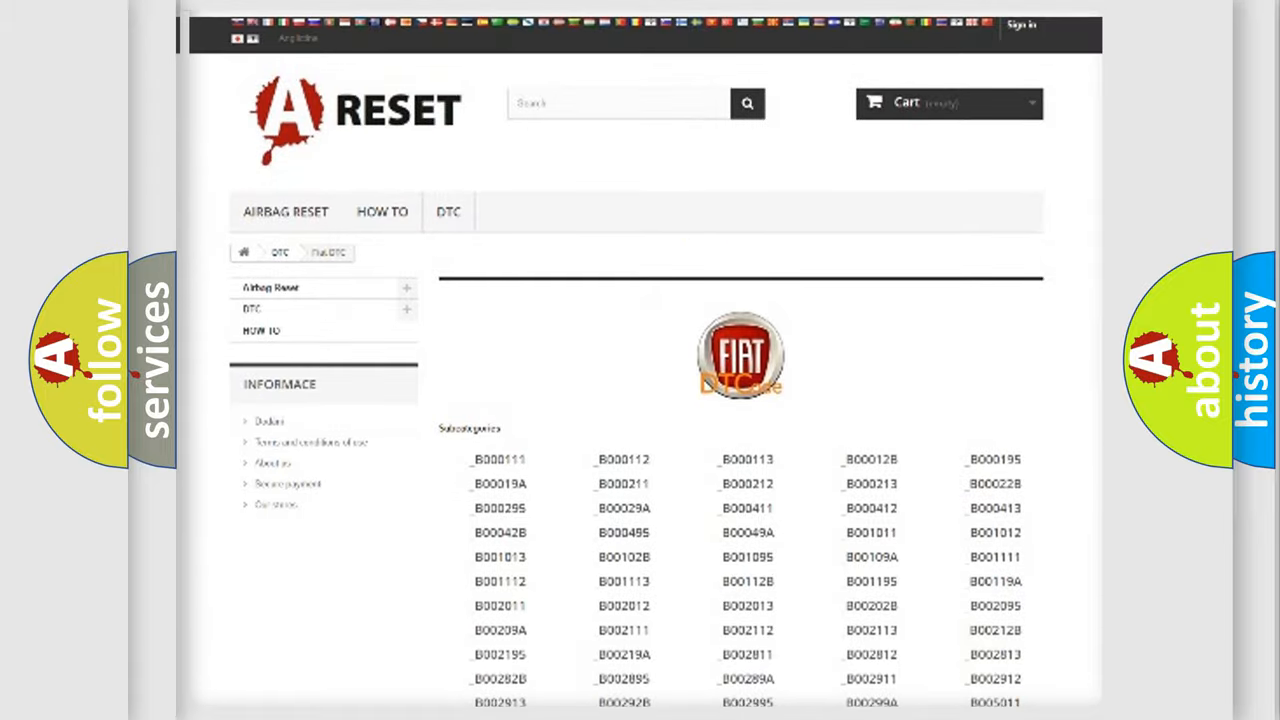